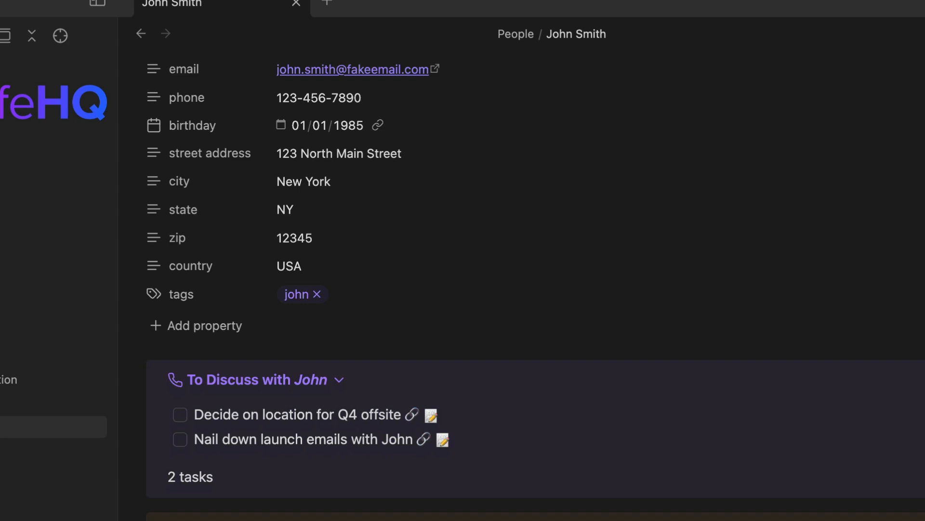
- Open the task dashboard showing the Ready, Waiting, Scheduled and Unscheduled boards
scroll("down", 3)
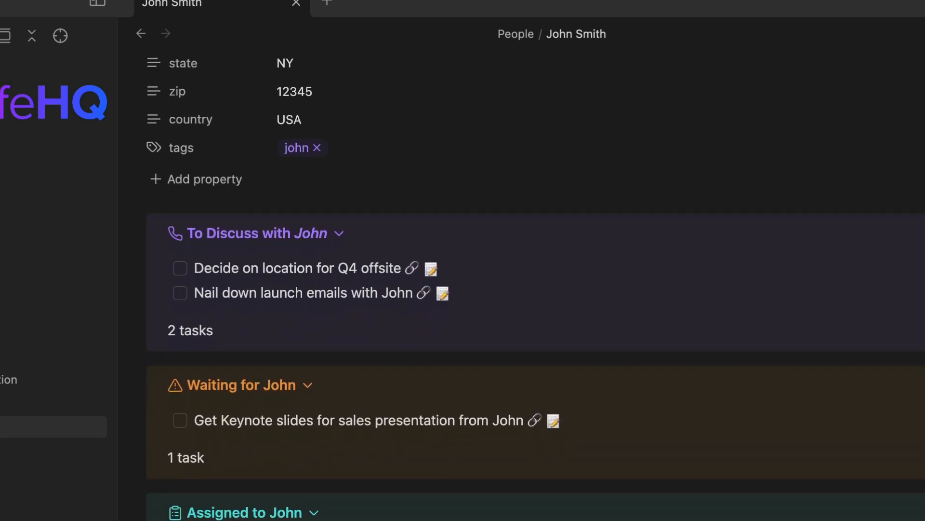
scroll("down", 3)
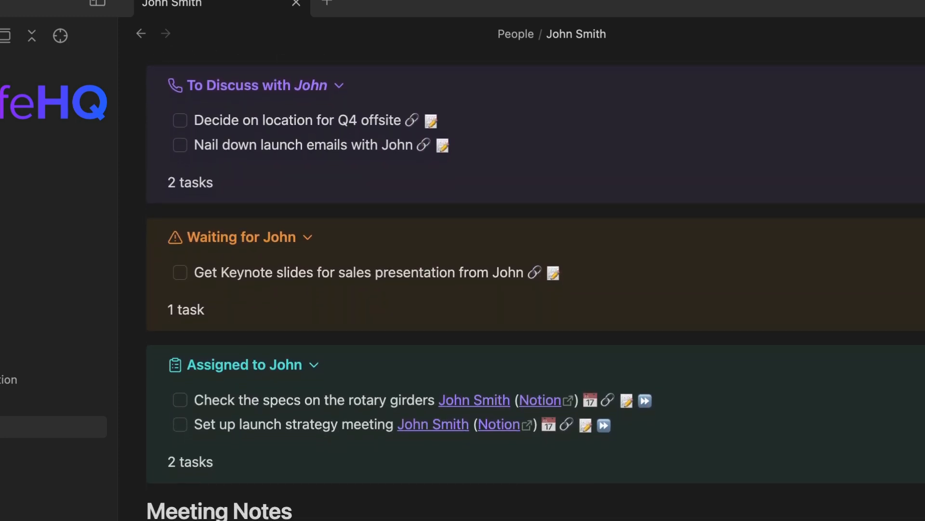
scroll("down", 3)
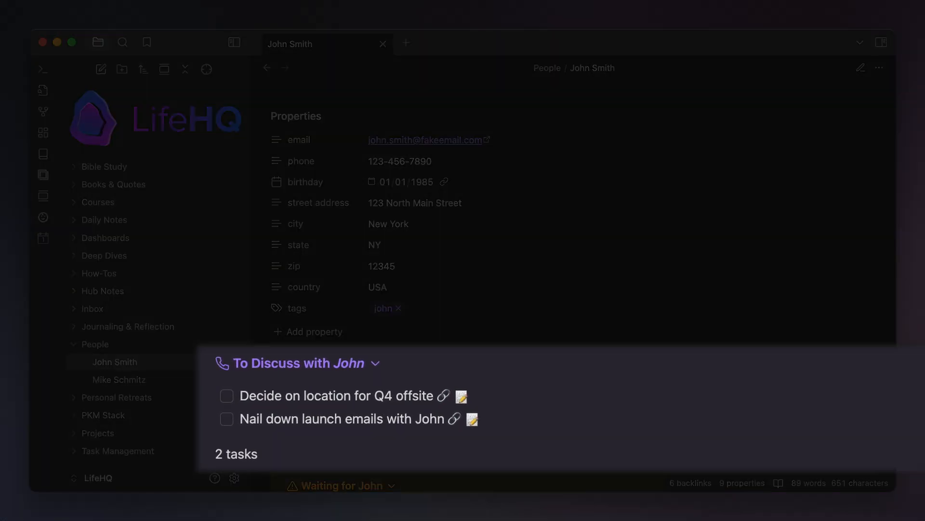
scroll("down", 3)
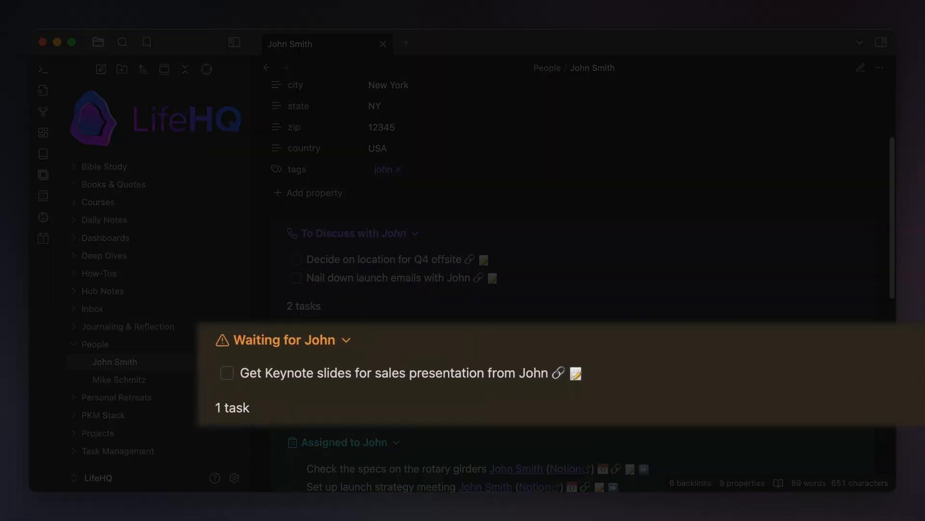
scroll("down", 3)
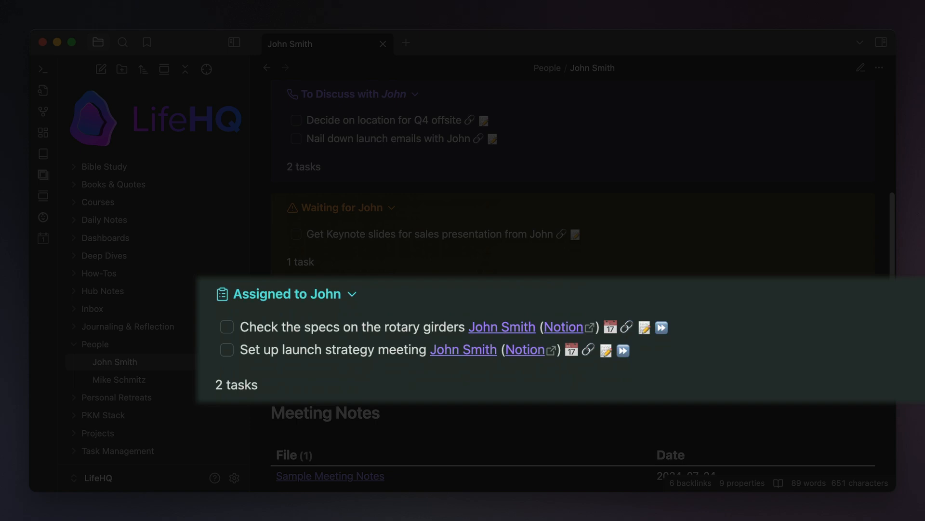
scroll("down", 3)
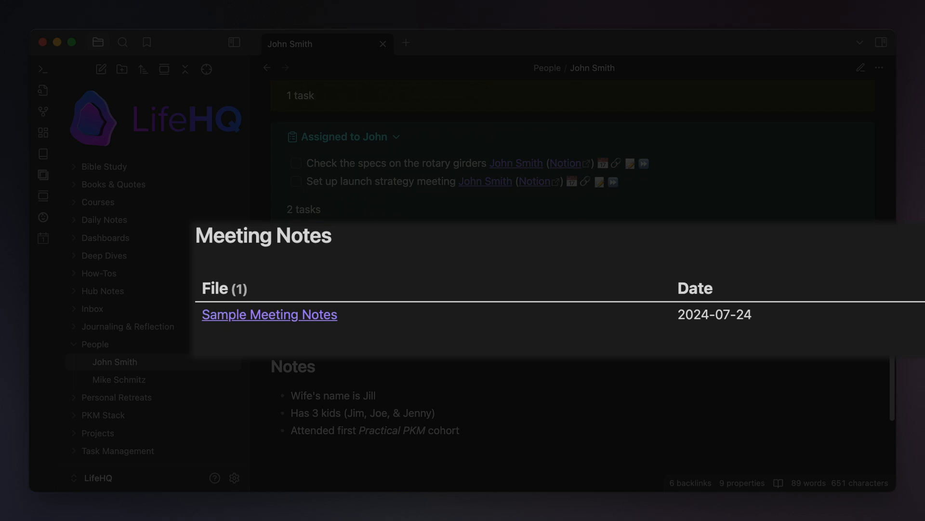
left_click(37, 84)
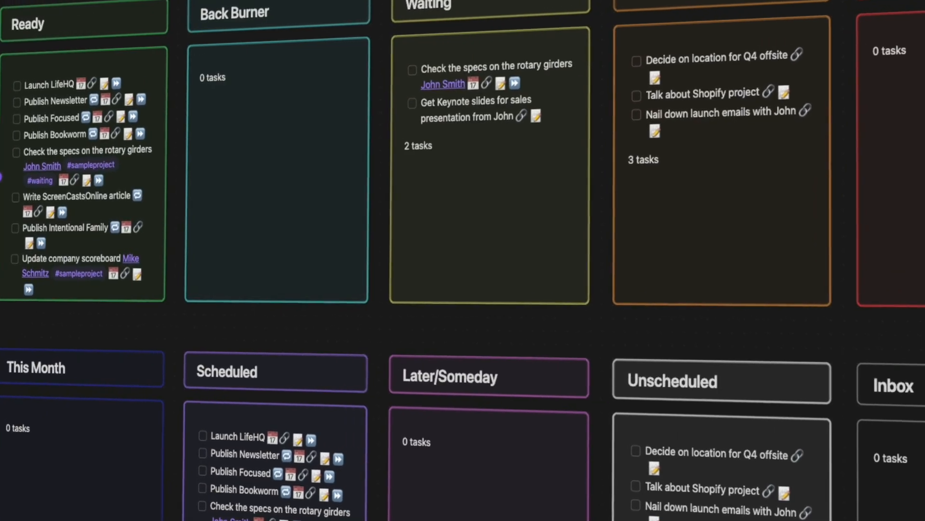
left_click(42, 166)
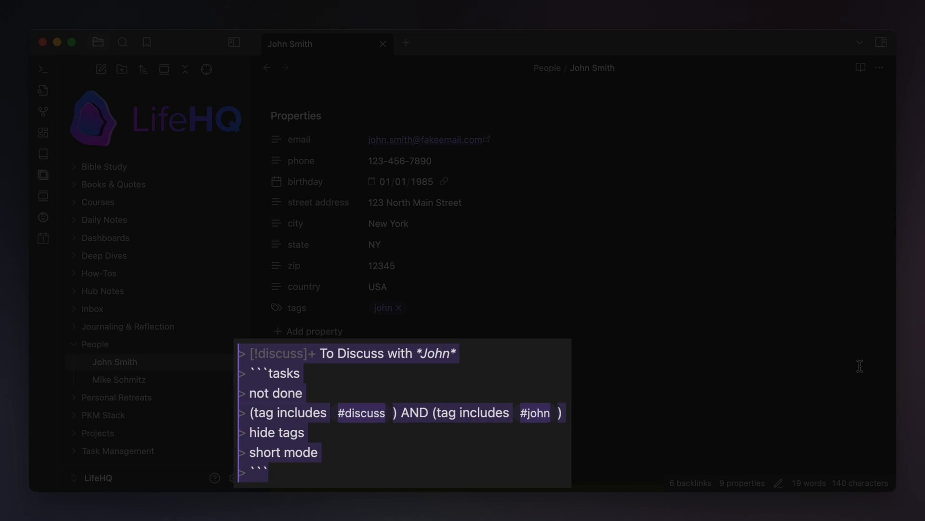
- Toggle the John Smith note back to reading view with Cmd+E
key("cmd+e")
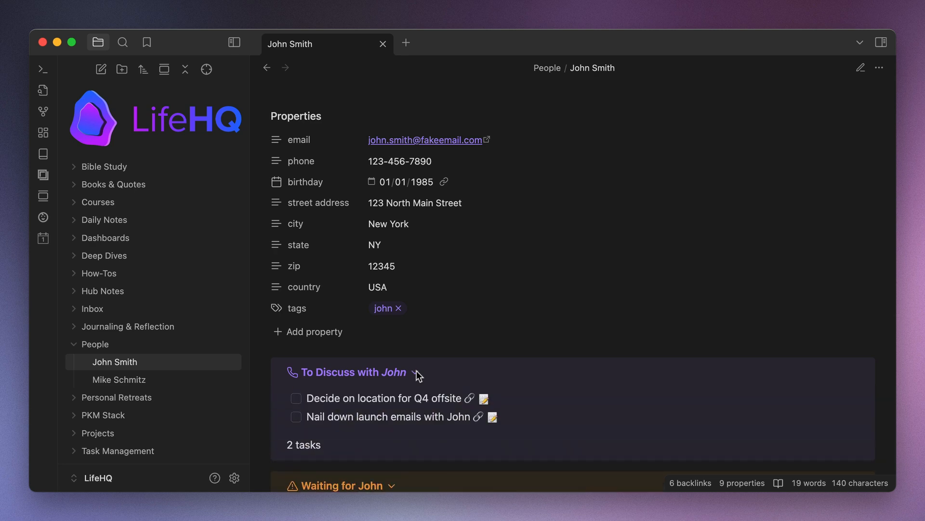
scroll("down", 3)
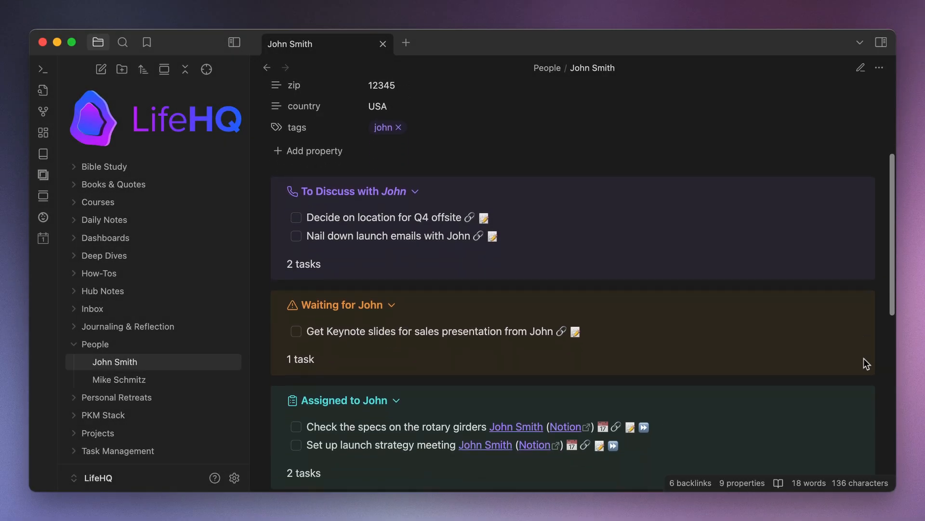
- Scroll down the John Smith people note toward its Meeting Notes table
scroll("down", 3)
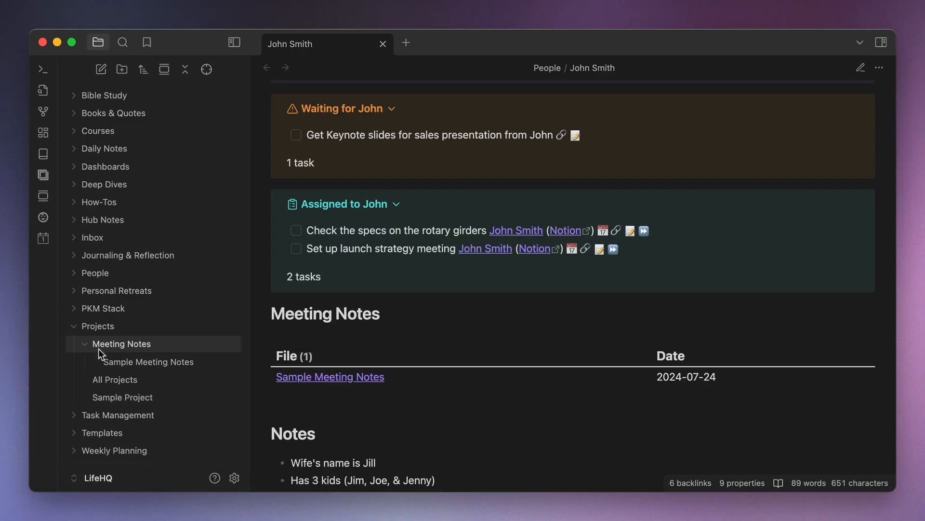
left_click(149, 361)
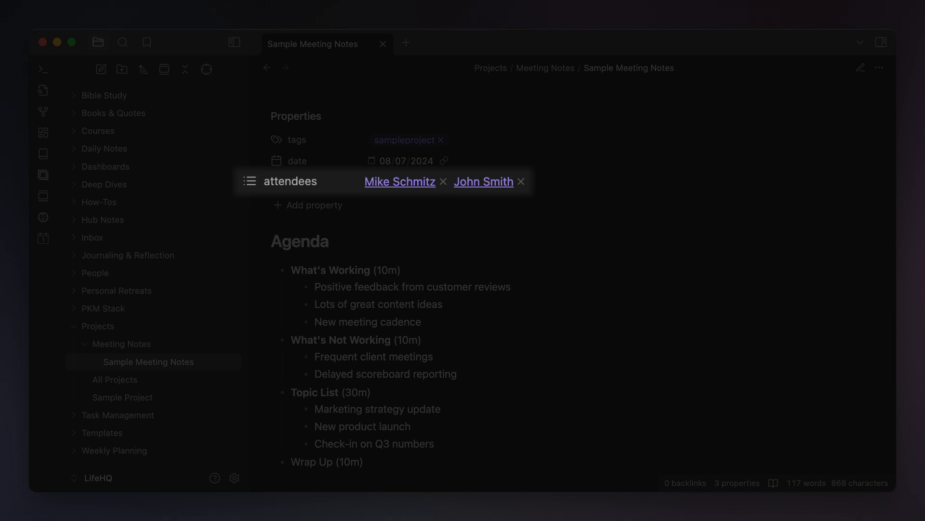
left_click(483, 181)
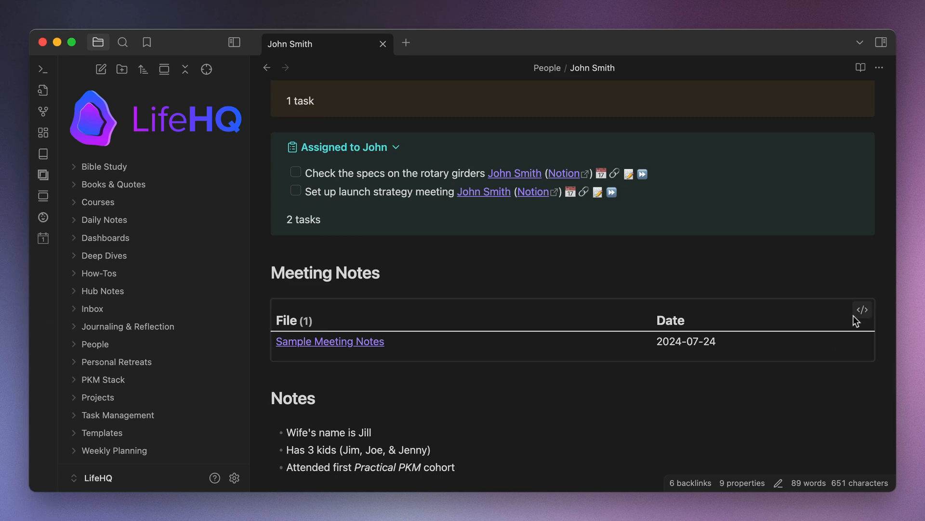
- Open QuickAdd settings listing Journal Entry, New Task, New People Note and New Project
left_click(862, 309)
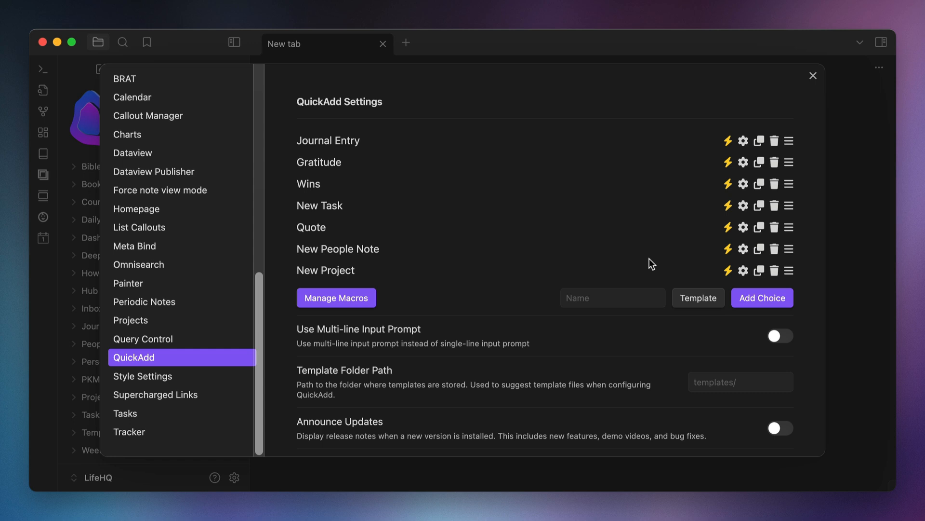
- Open the New People Note choice's configuration with People Note template and People folder
left_click(742, 249)
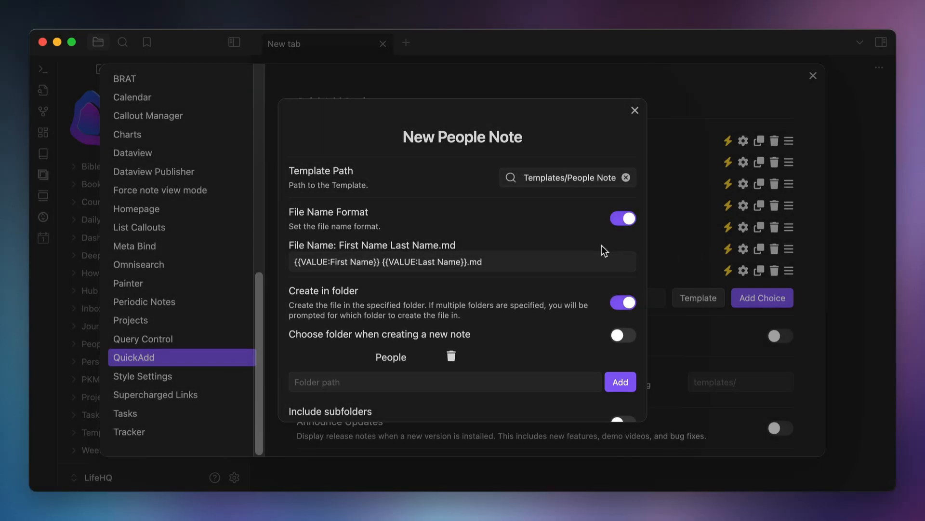
scroll("down", 3)
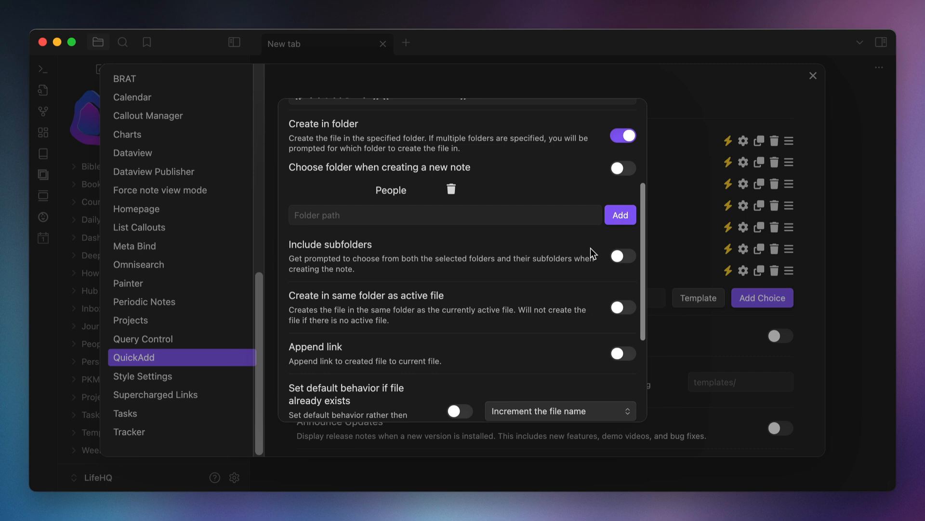
scroll("down", 3)
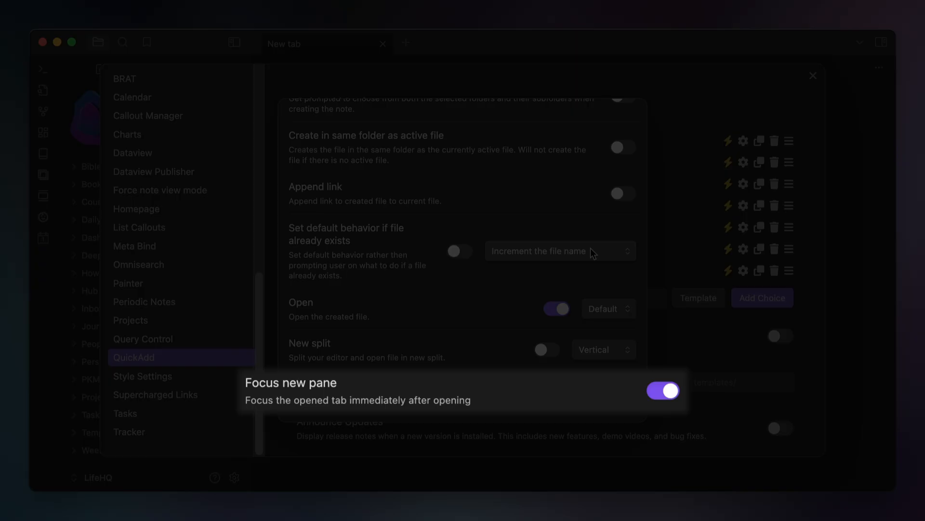
mouse_move(669, 211)
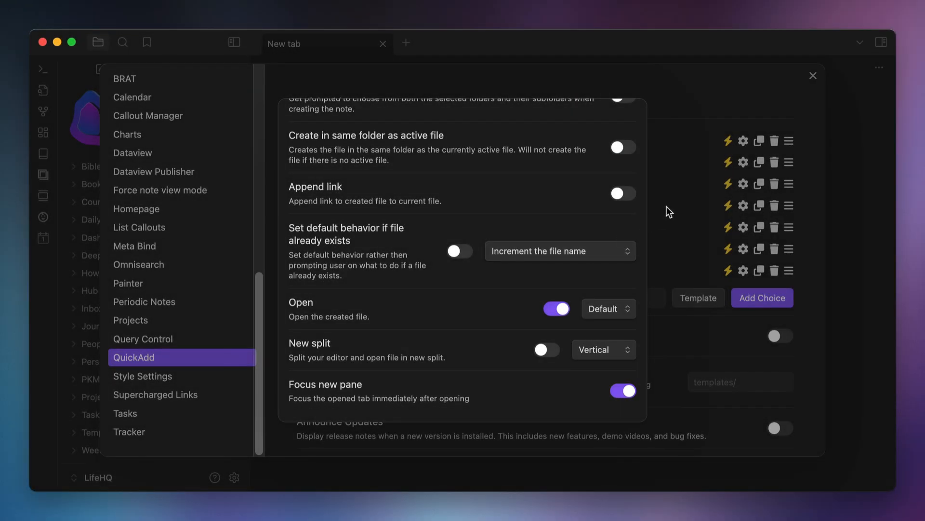
scroll("up", 3)
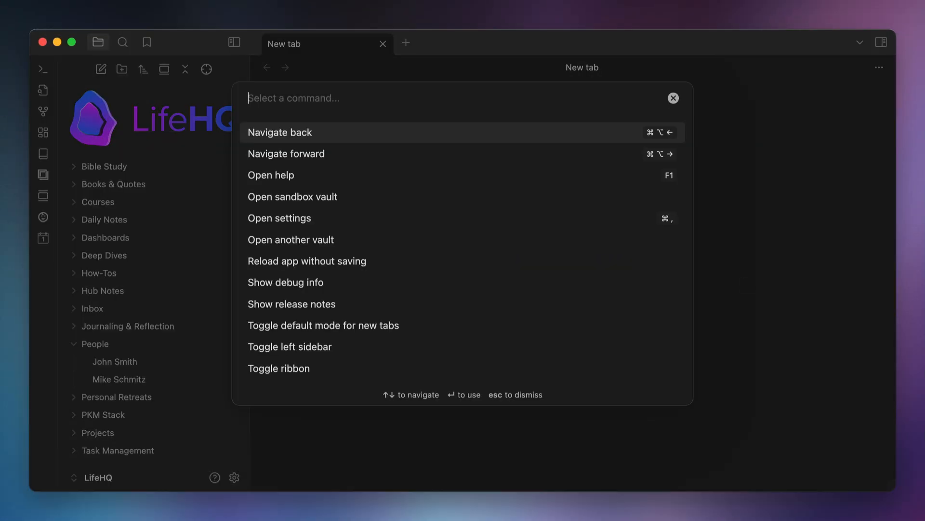
- Run QuickAdd 'New People Note' with first name Tim, last name Apple and the tim tag
type("New People Note")
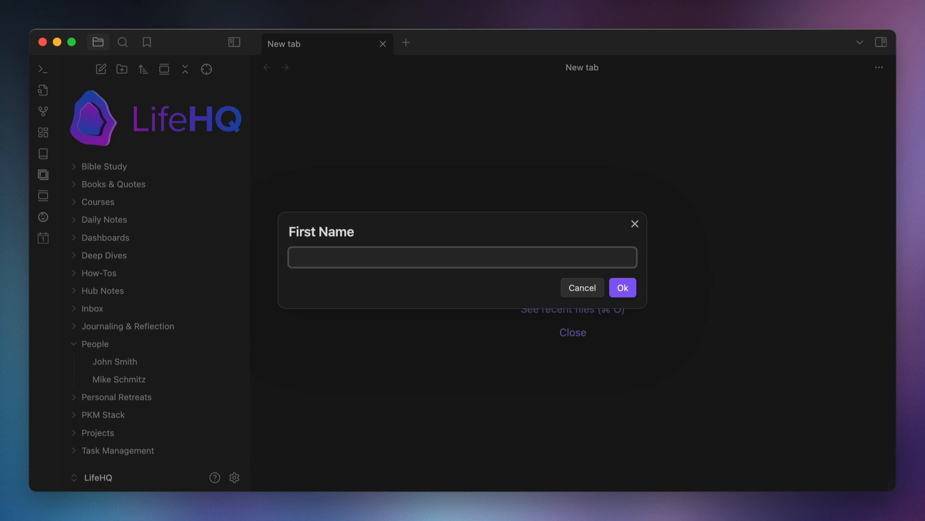
type("Tim")
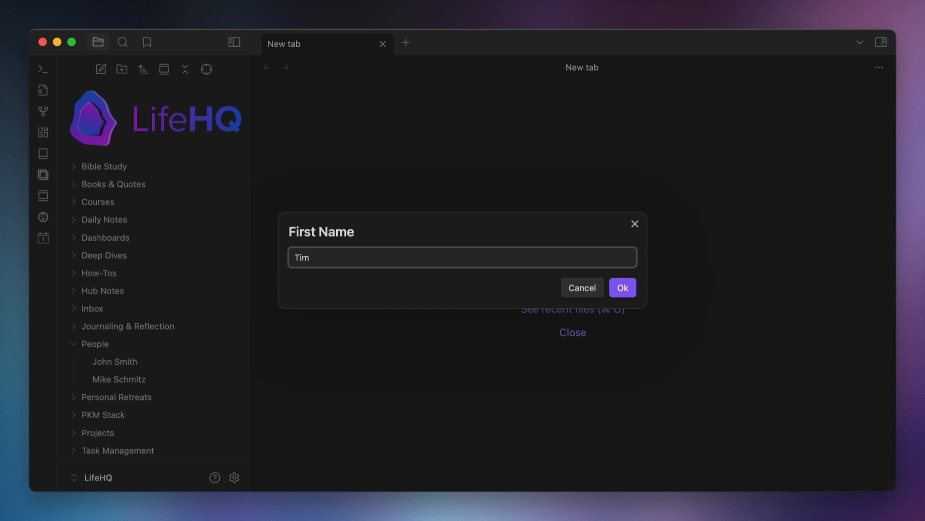
left_click(621, 288)
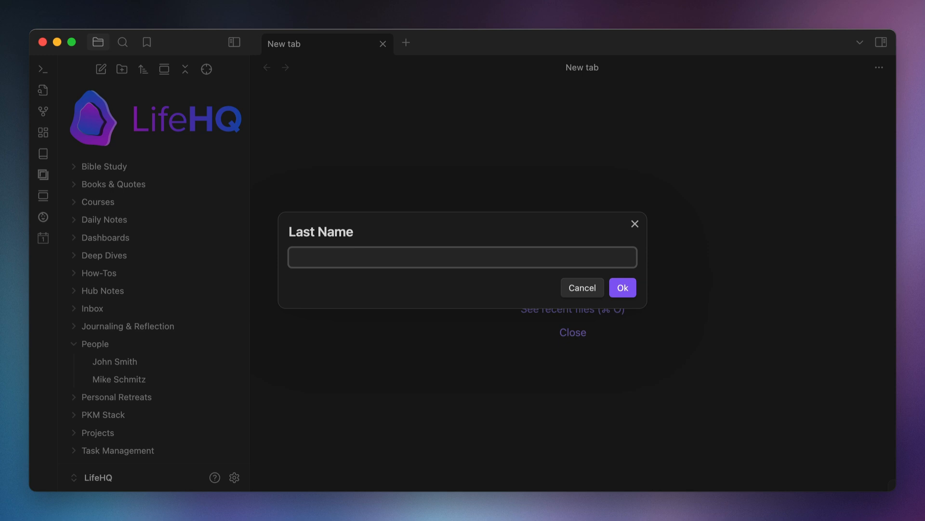
type("Apple")
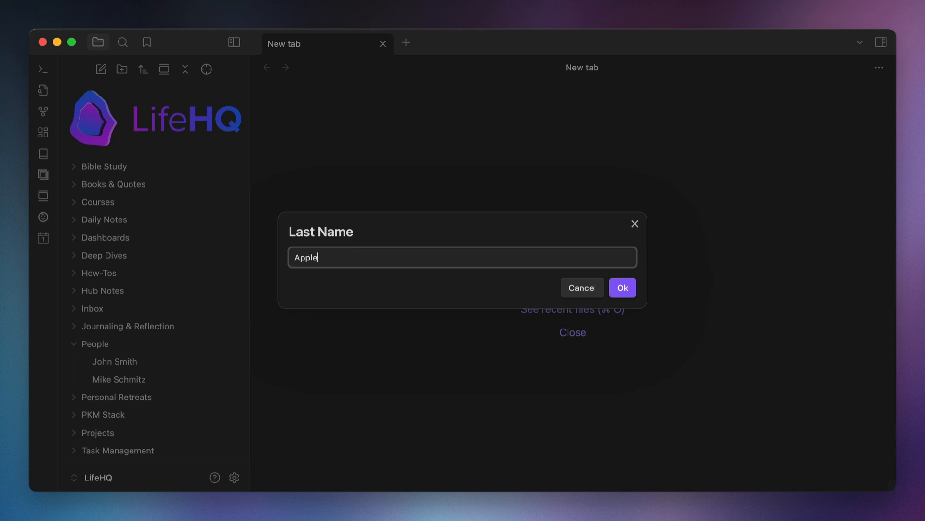
left_click(621, 287)
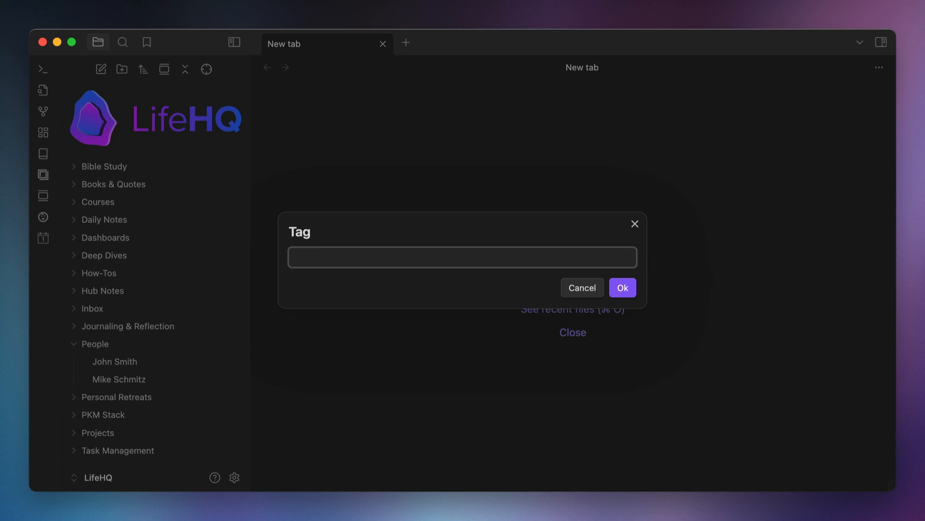
left_click(621, 287)
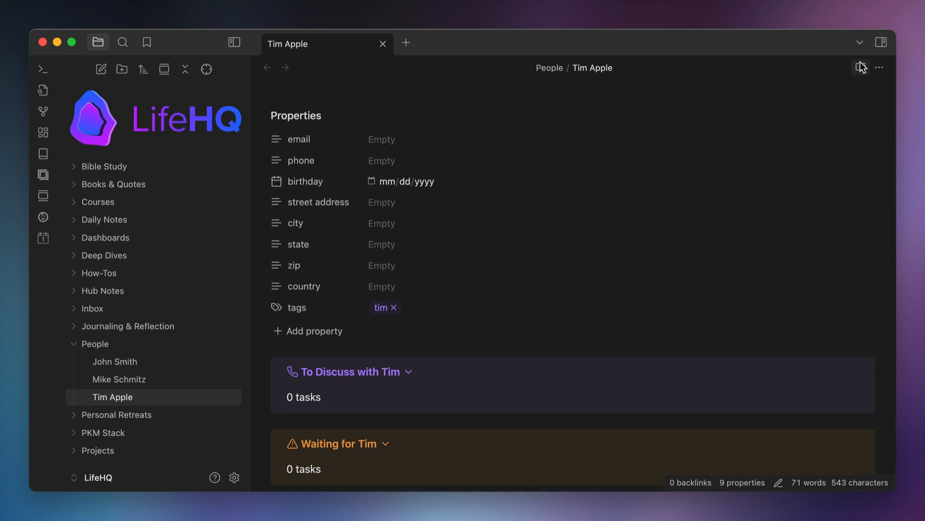
- Add the task 'Why does the new Mac Studio have an M3 Ultra instead of M4' to Tim's discuss list
left_click(860, 67)
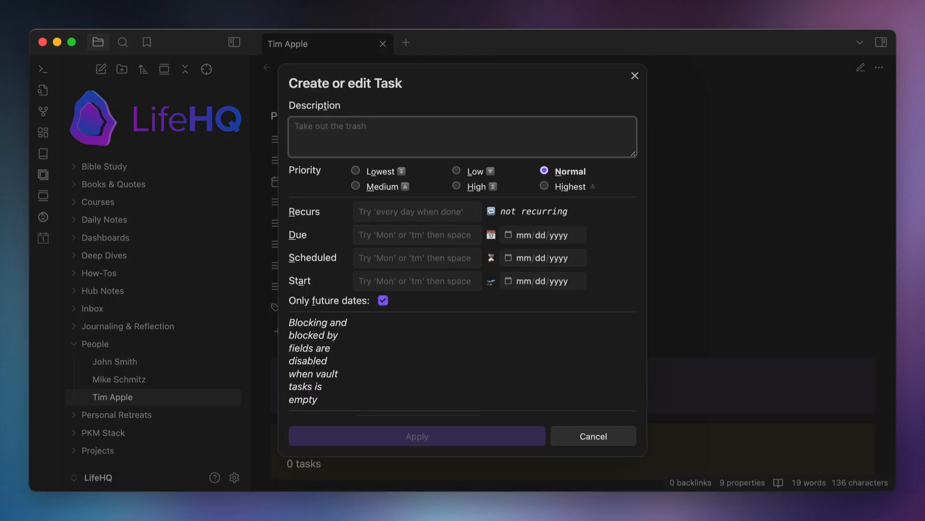
type("Why does the new Mac Studio have an M3 Ultra inst")
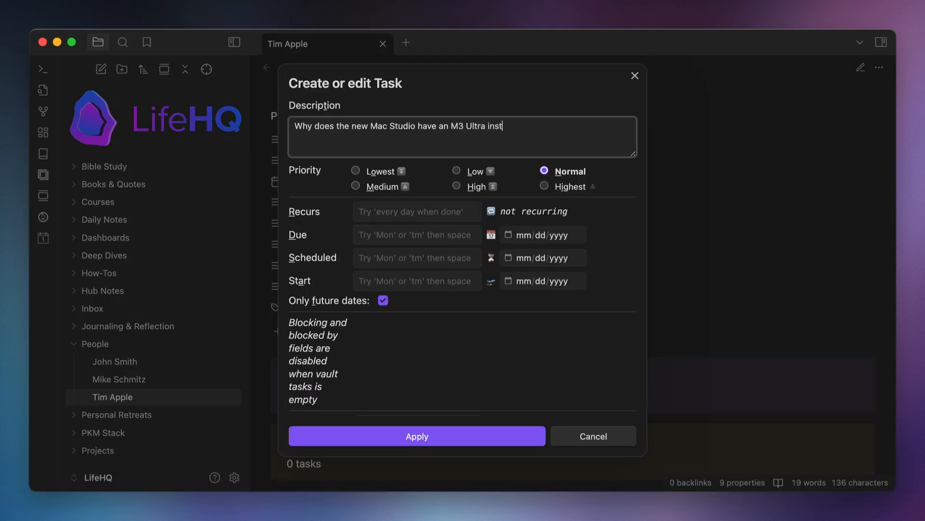
left_click(416, 436)
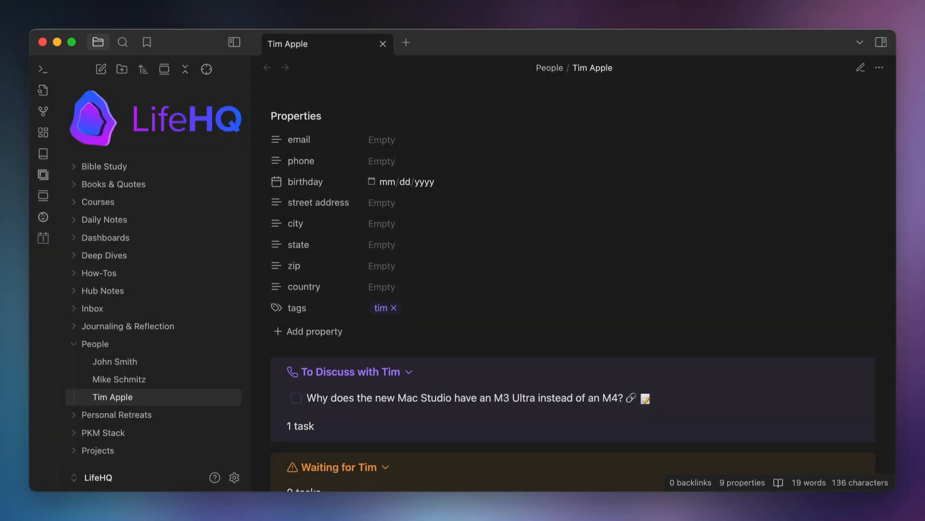
scroll("down", 3)
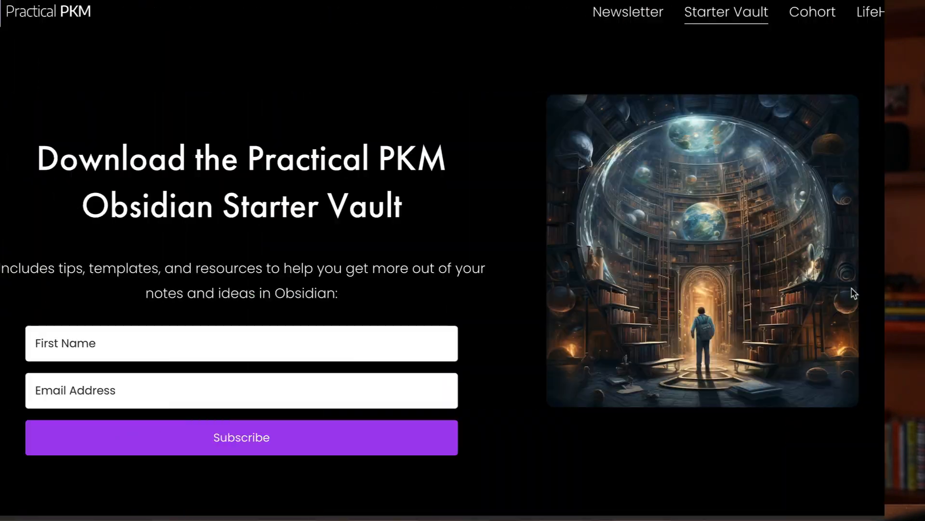
- Scroll through the Starter Vault download page's description
scroll("down", 3)
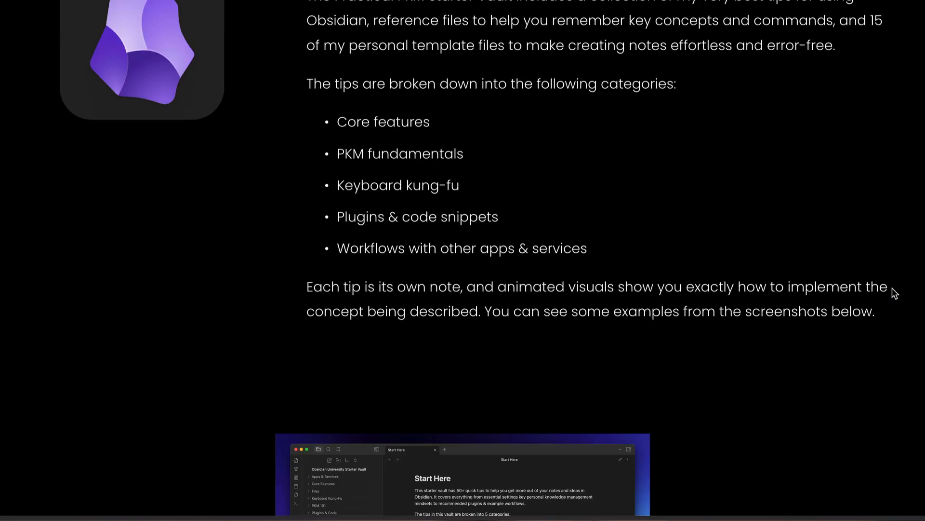
scroll("down", 3)
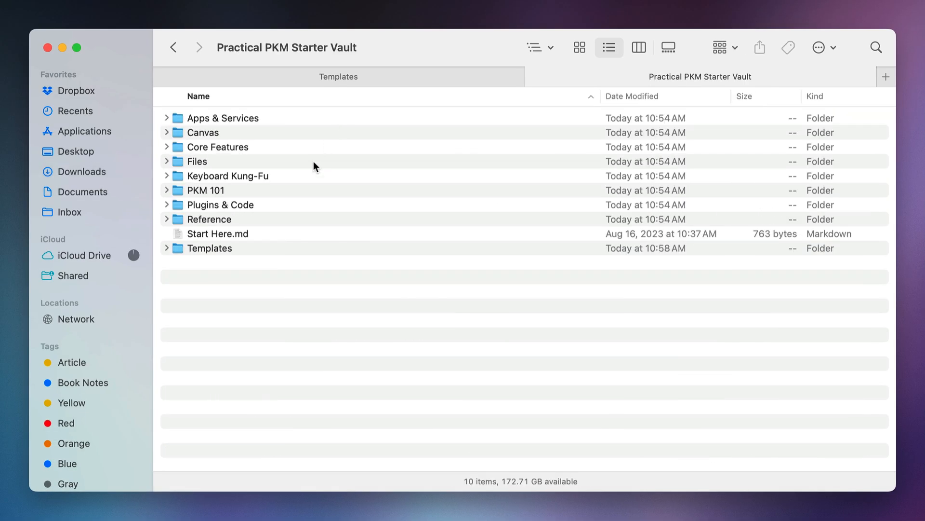
- Open the Templates folder and then People Note Template.md in Finder
double_click(217, 248)
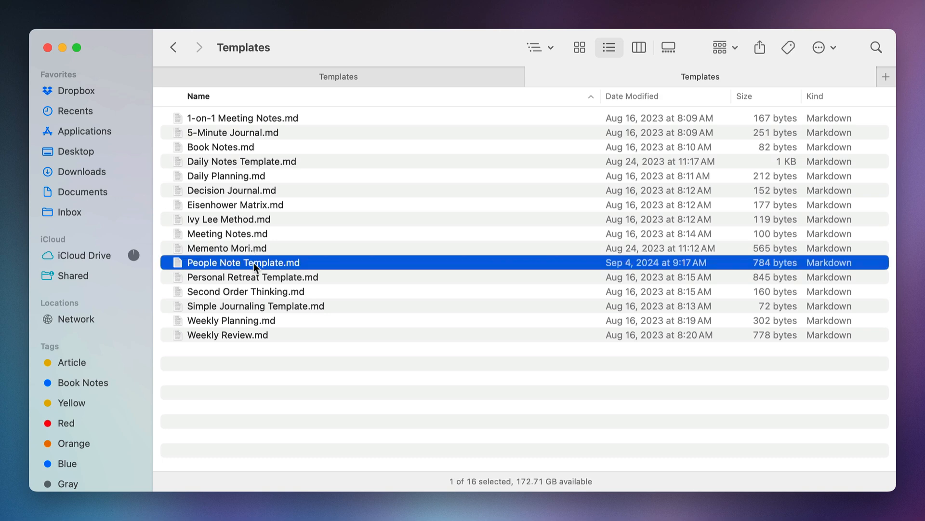
double_click(243, 263)
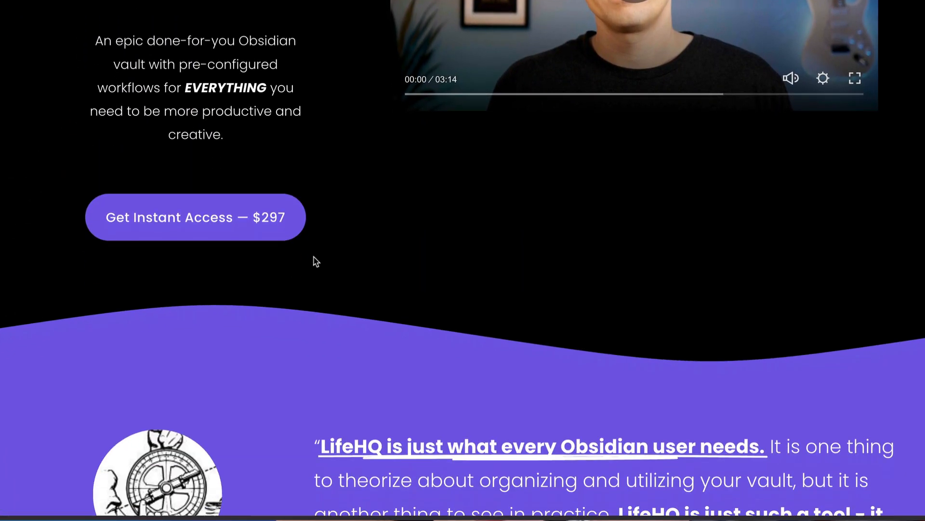
- Scroll the LifeHQ page through its journaling, habit-tracking and 100 book notes features
scroll("down", 3)
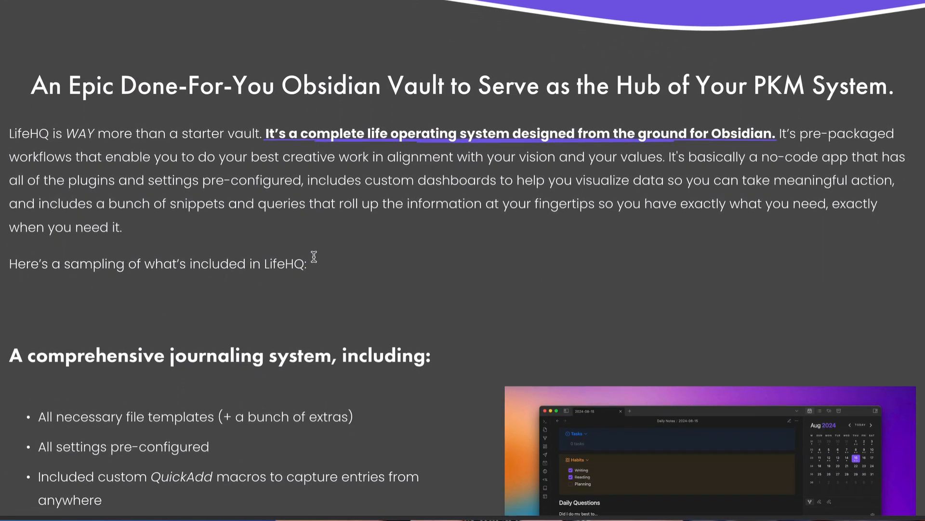
scroll("down", 3)
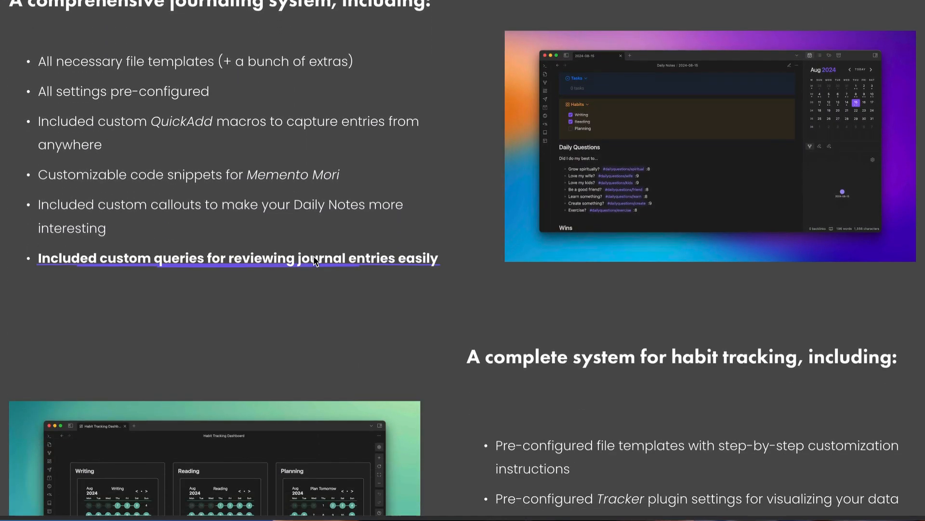
scroll("down", 3)
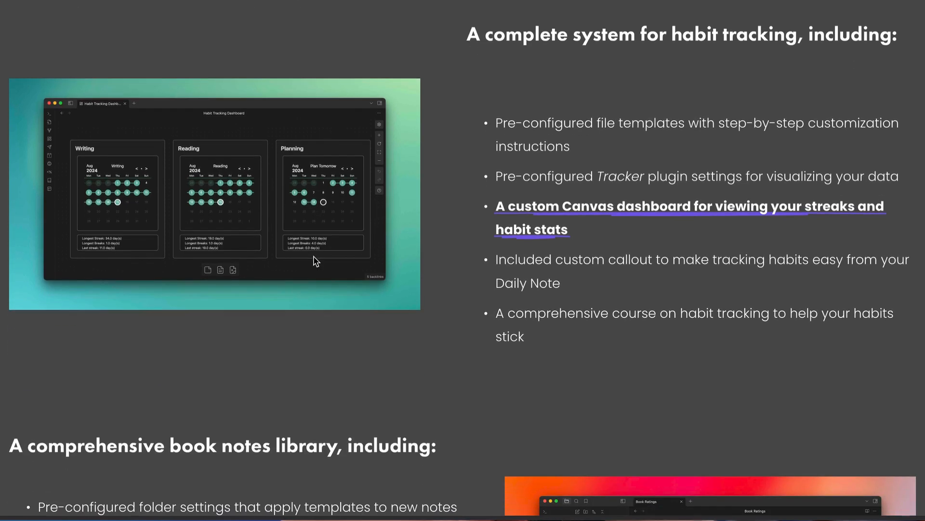
scroll("down", 3)
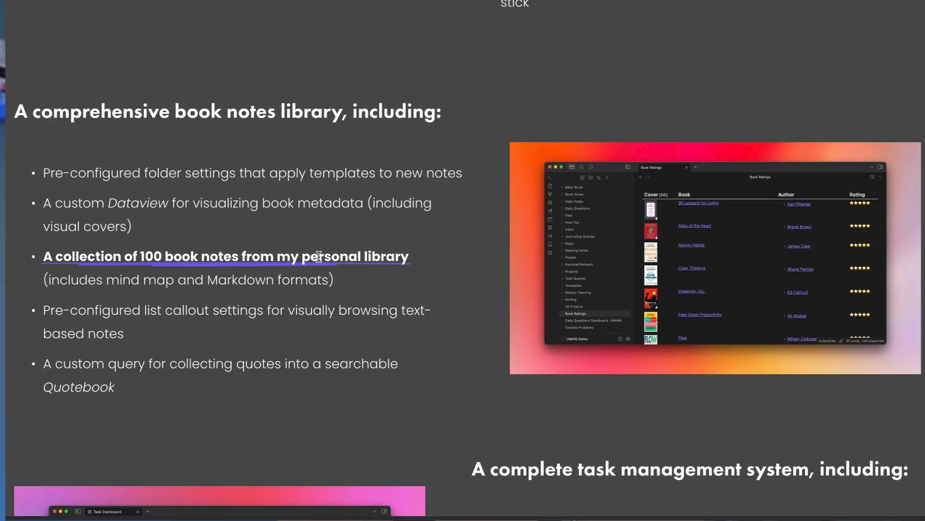